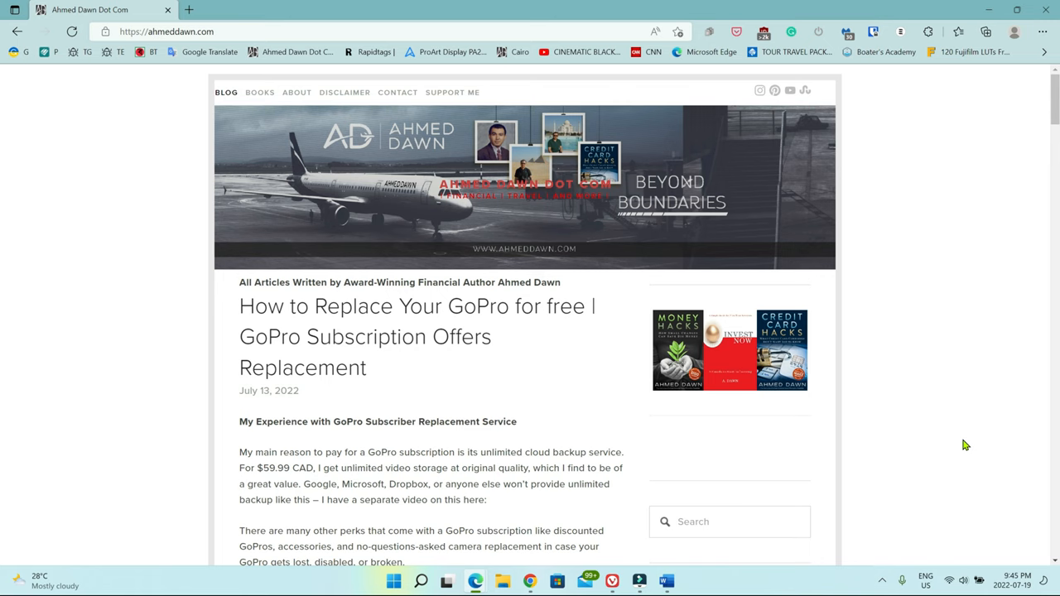
mouse_move(1042, 31)
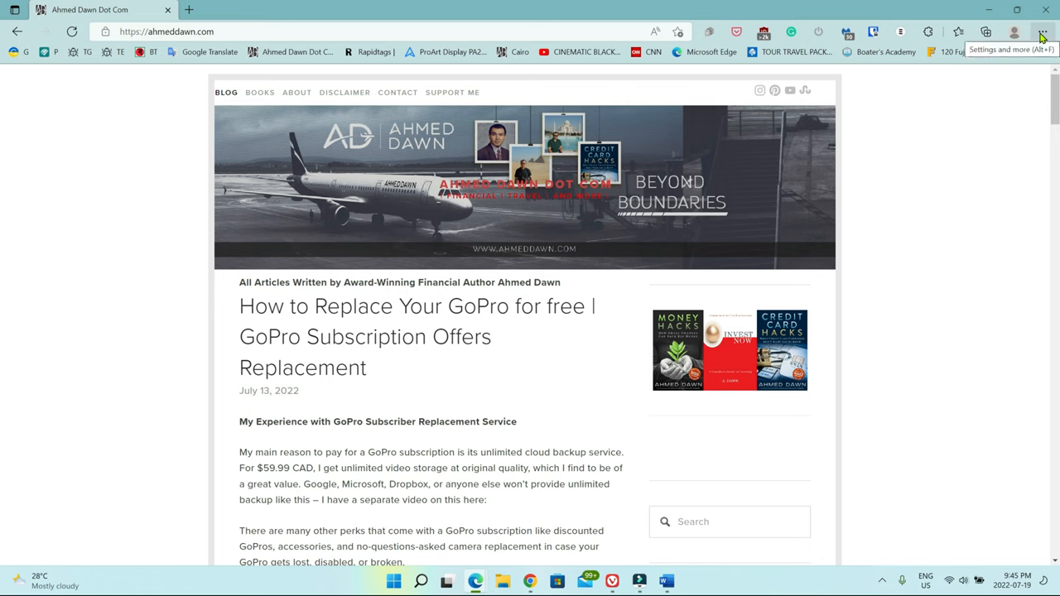
mouse_move(1034, 70)
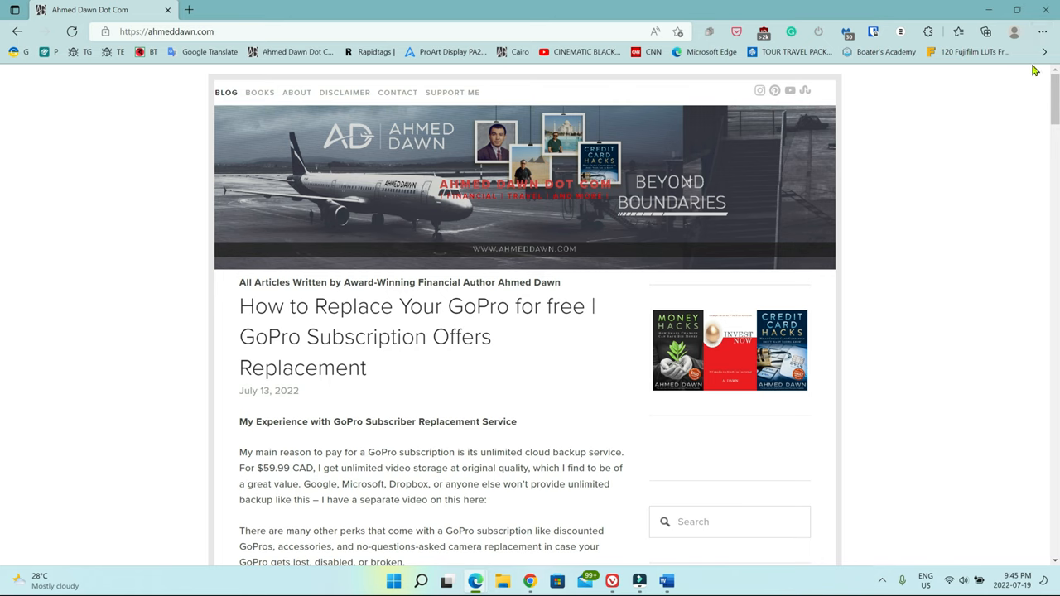
Open Edge's Settings and more (…) menu from the blog page
left_click(1043, 32)
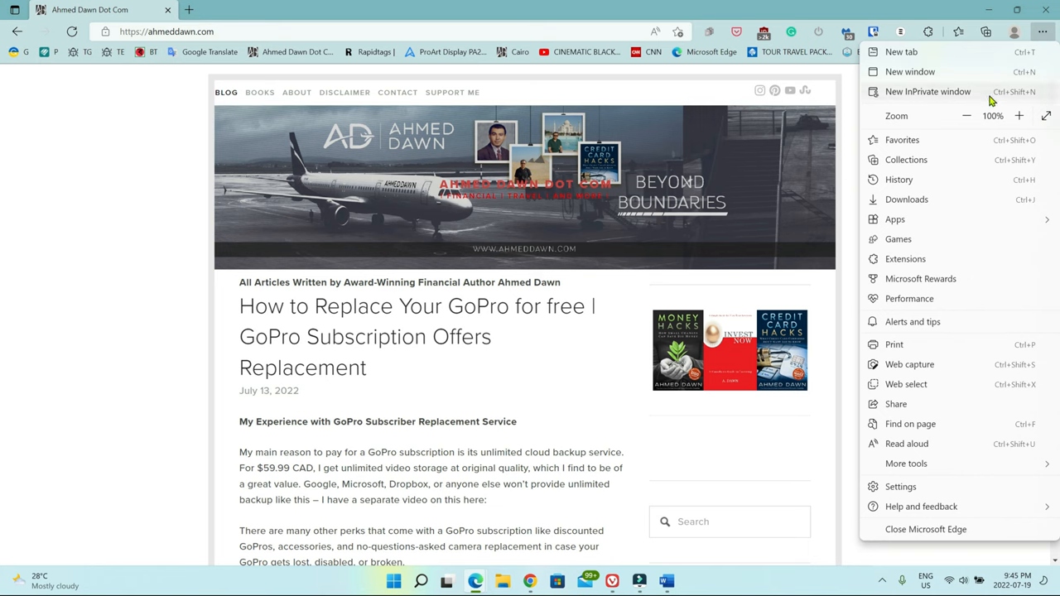
mouse_move(969, 270)
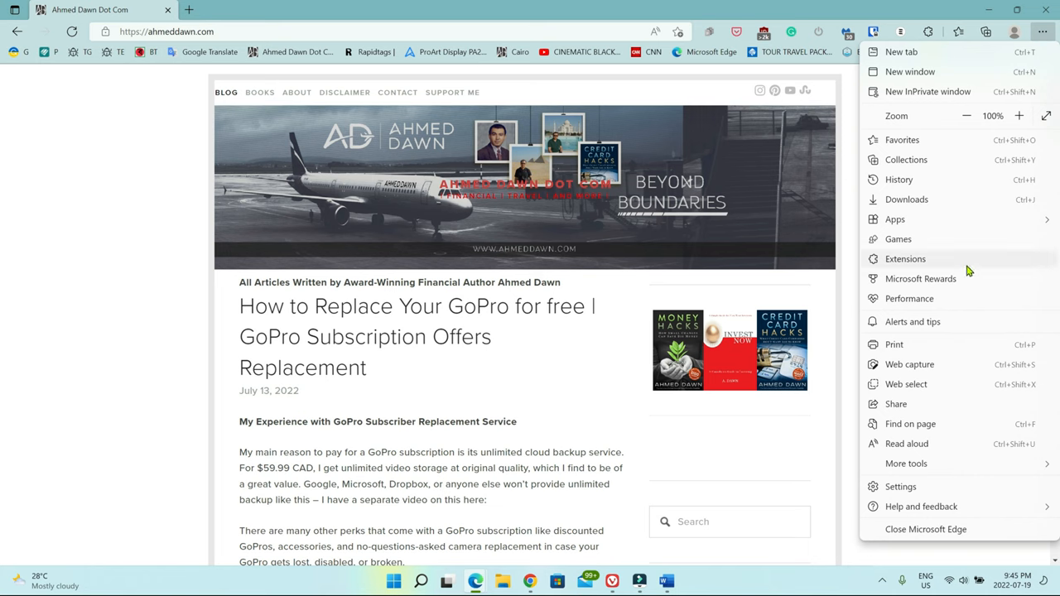
mouse_move(938, 443)
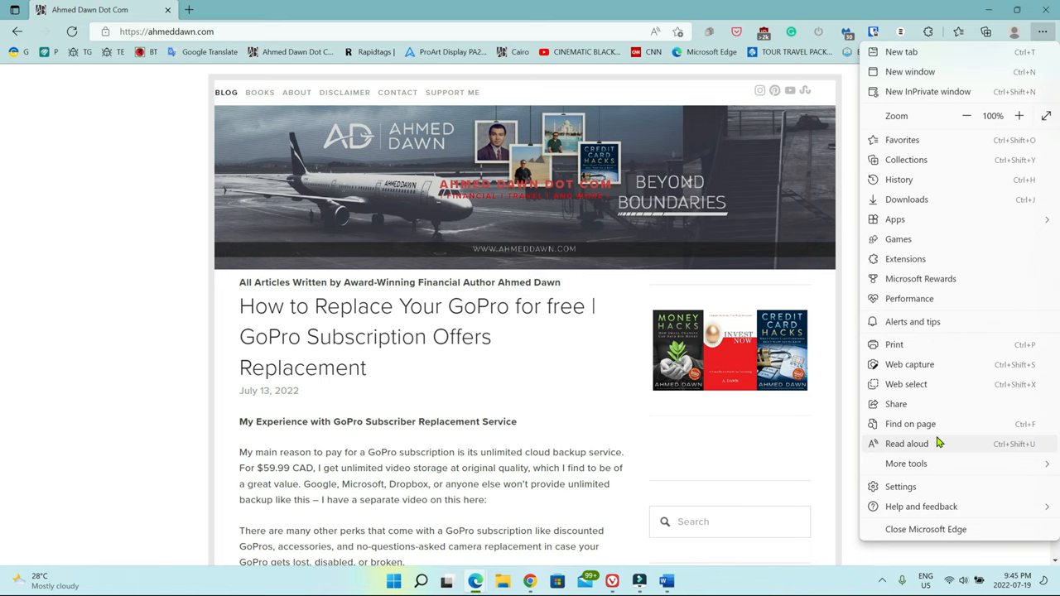
mouse_move(900, 486)
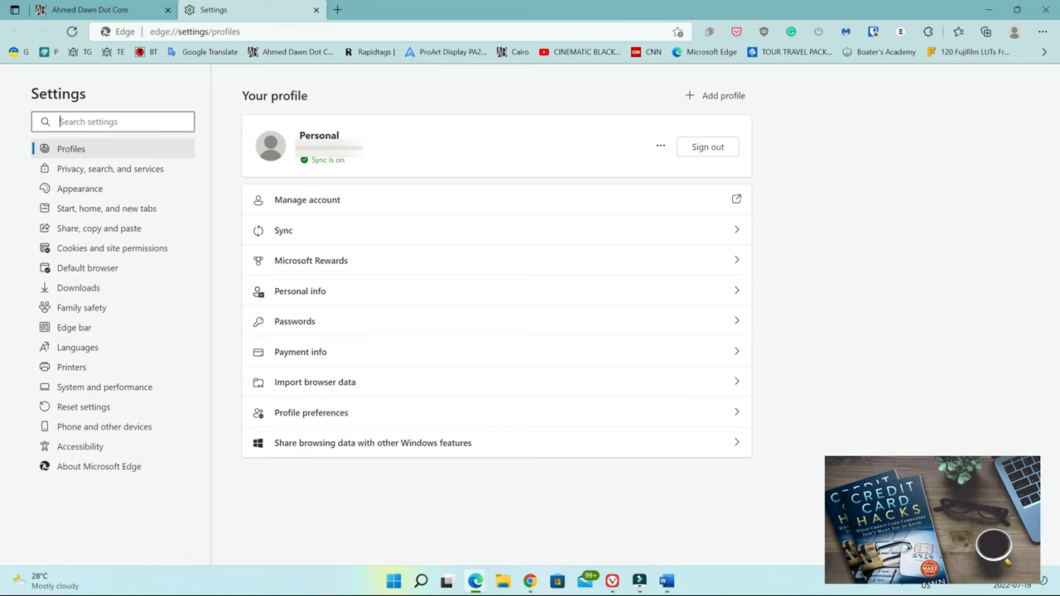
mouse_move(845, 318)
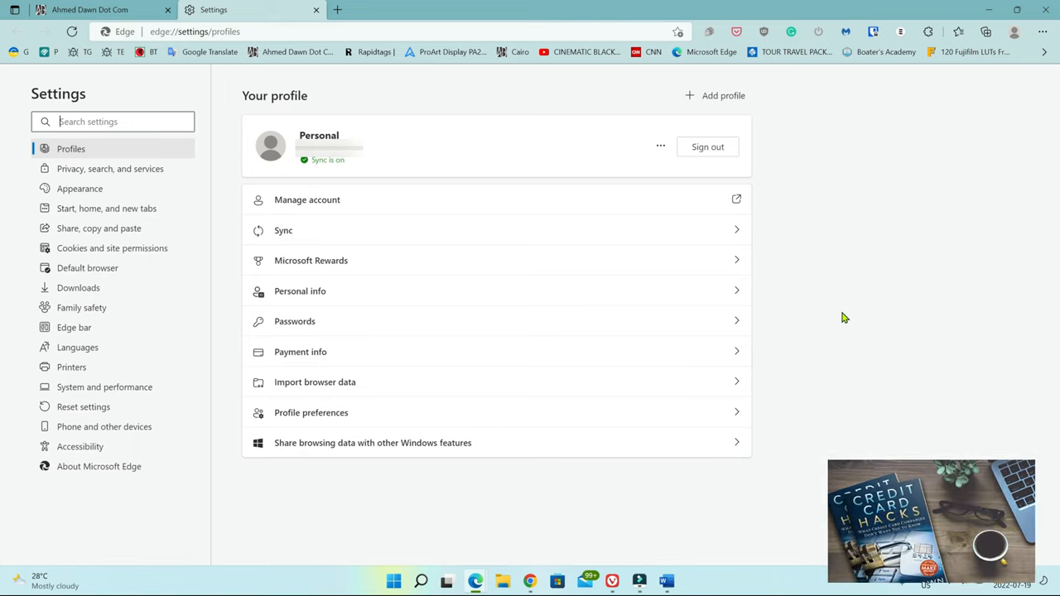
mouse_move(478, 304)
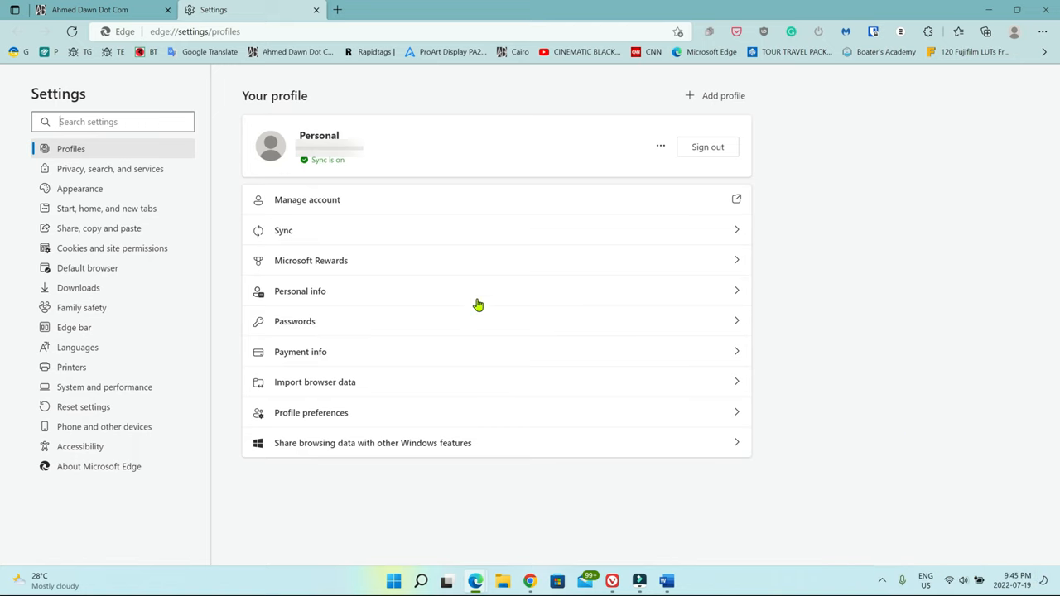
mouse_move(110, 168)
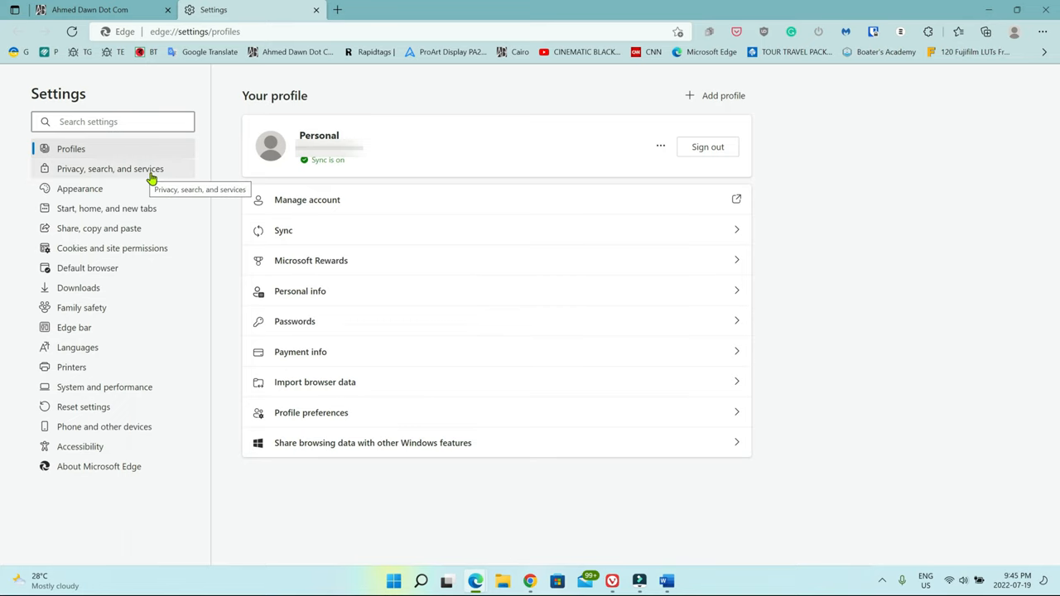
mouse_move(70, 173)
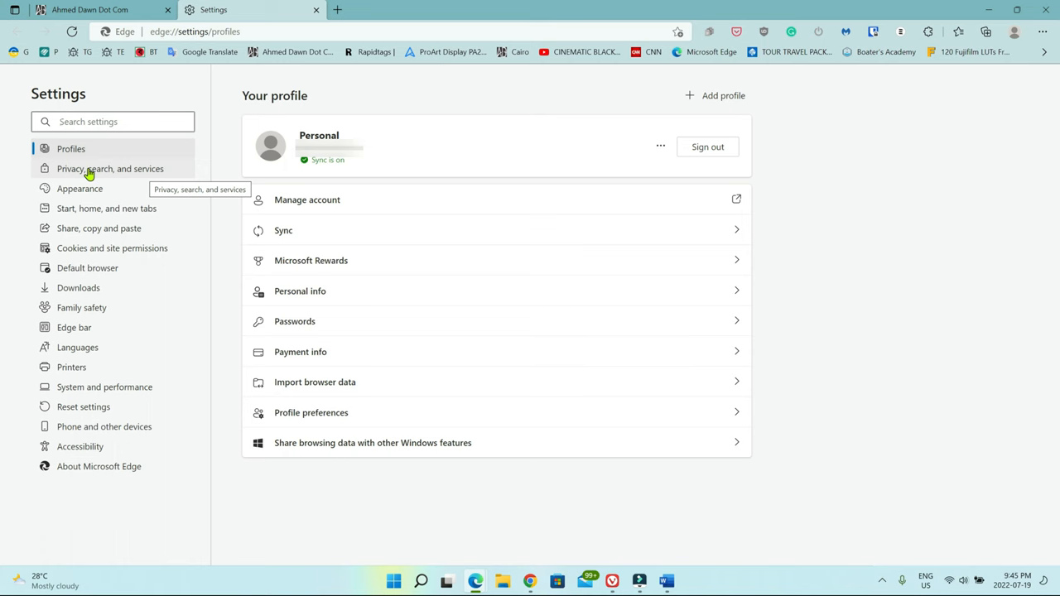
Open the 'Choose what to clear' dialog under Privacy, search, and services
left_click(110, 168)
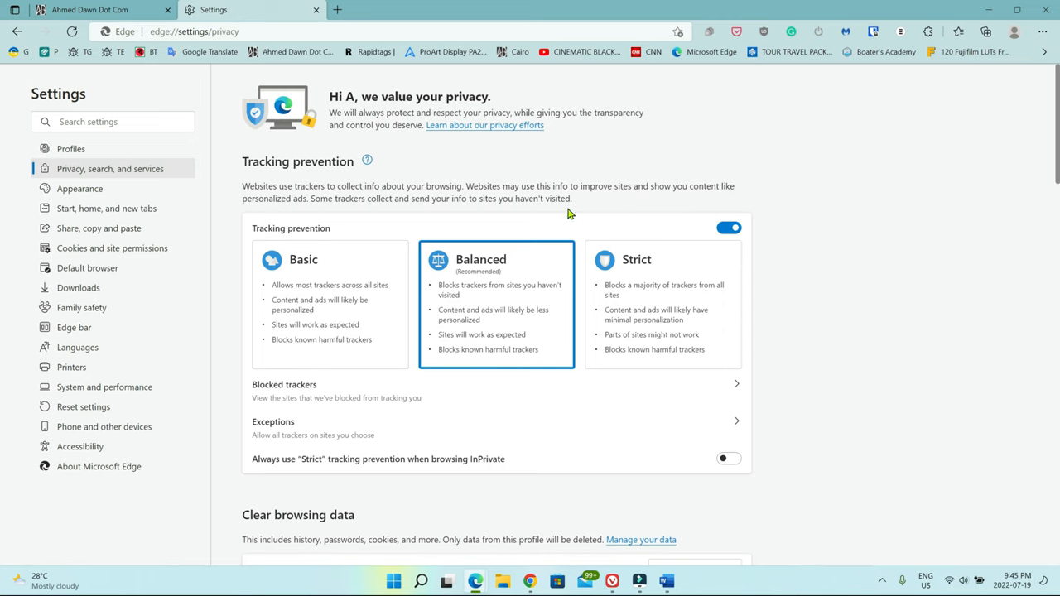
scroll("down", 3)
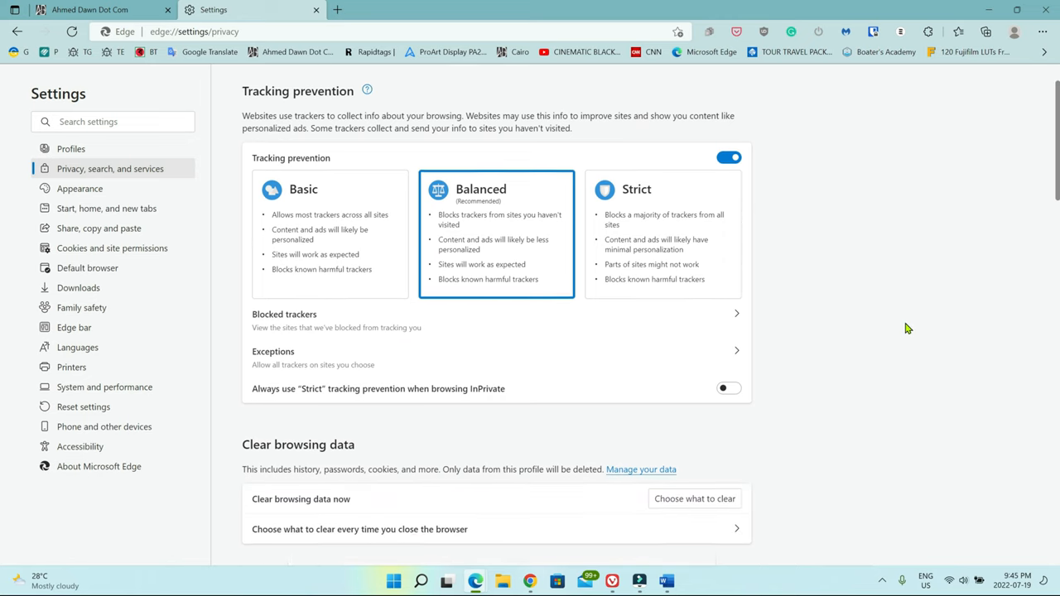
scroll("down", 3)
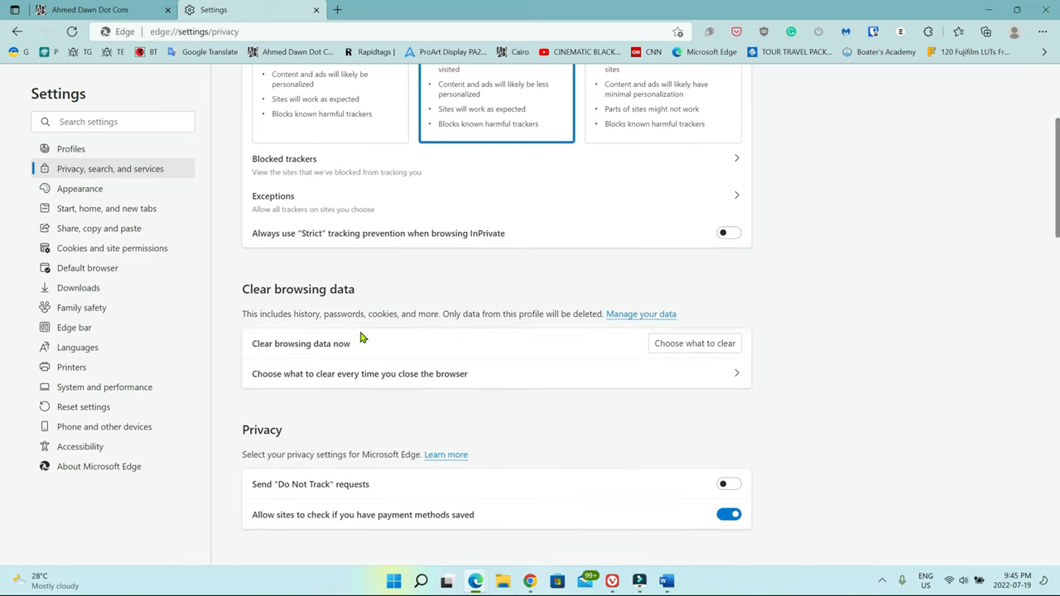
mouse_move(314, 298)
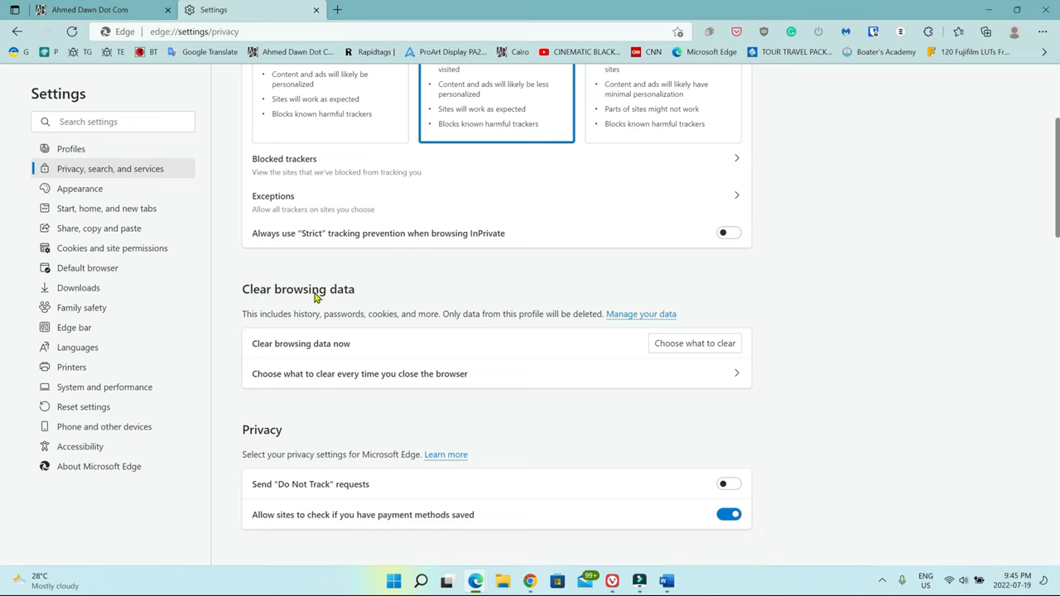
mouse_move(280, 337)
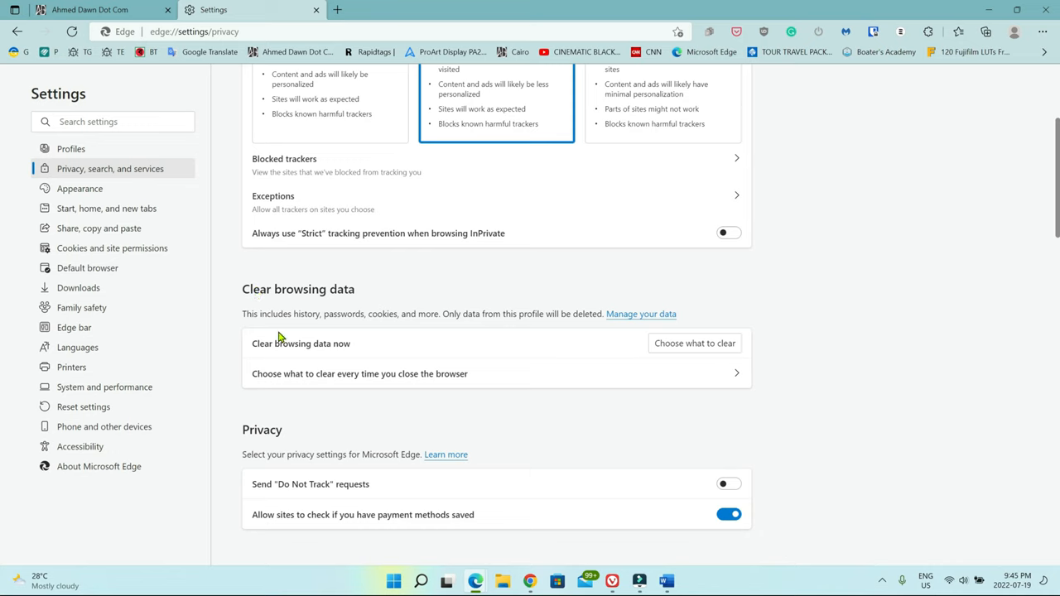
mouse_move(339, 334)
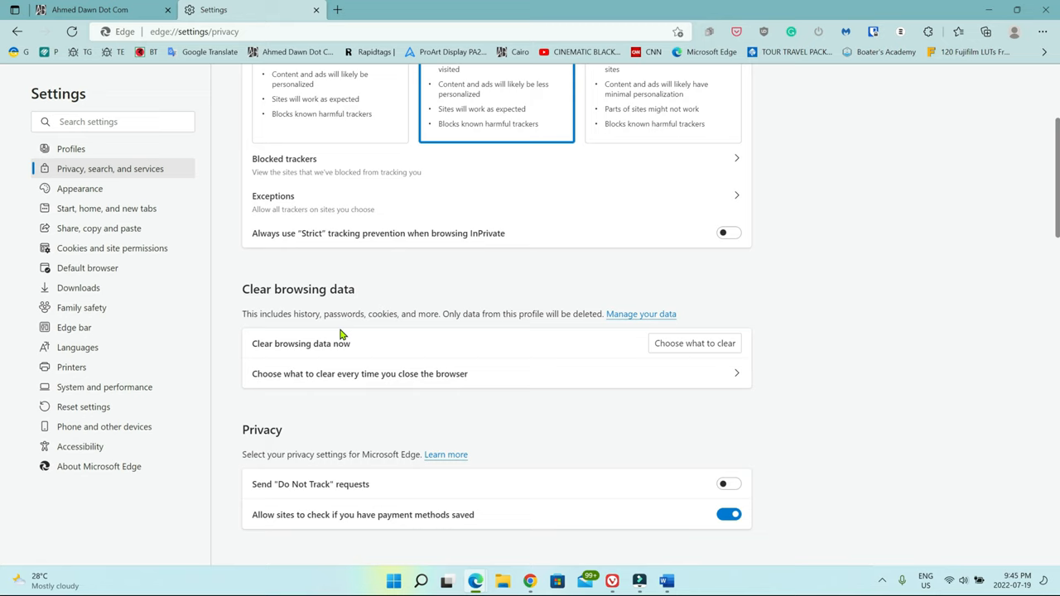
mouse_move(467, 379)
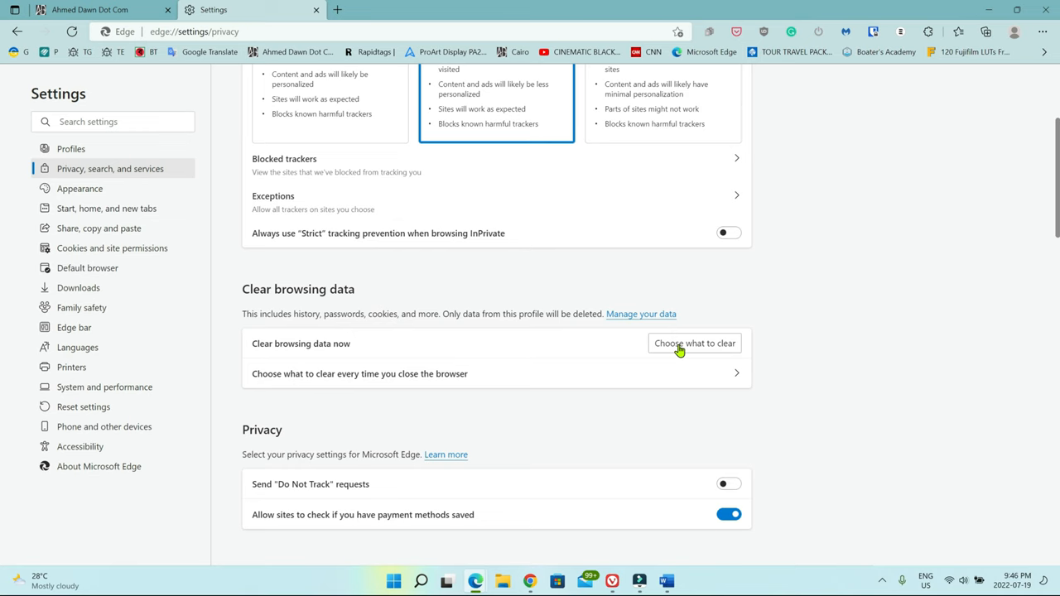
left_click(694, 343)
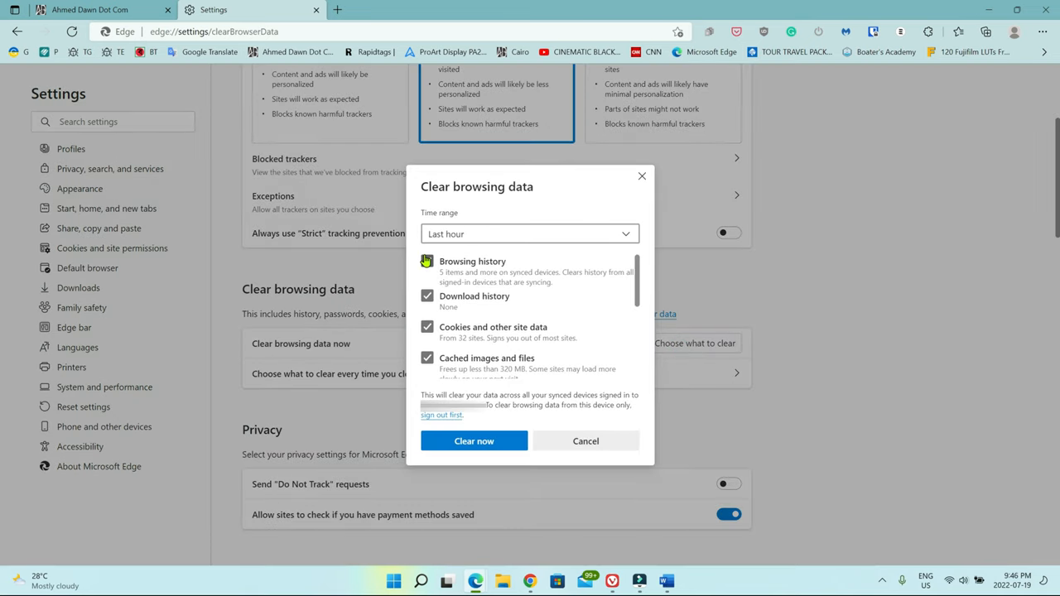
Clear browsing history, cookies and cache for the Last hour time range
left_click(426, 261)
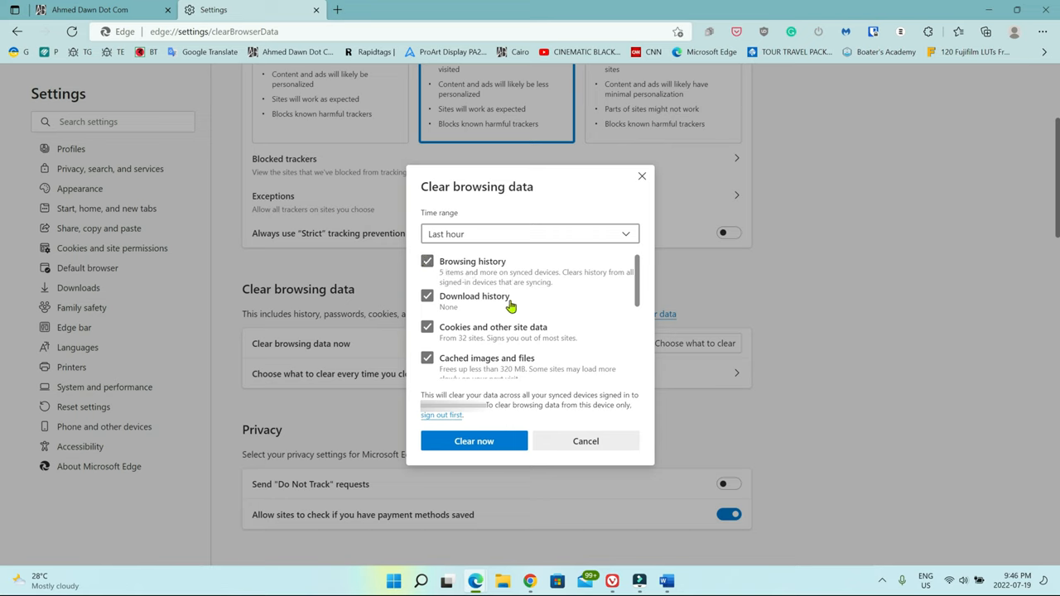
mouse_move(636, 308)
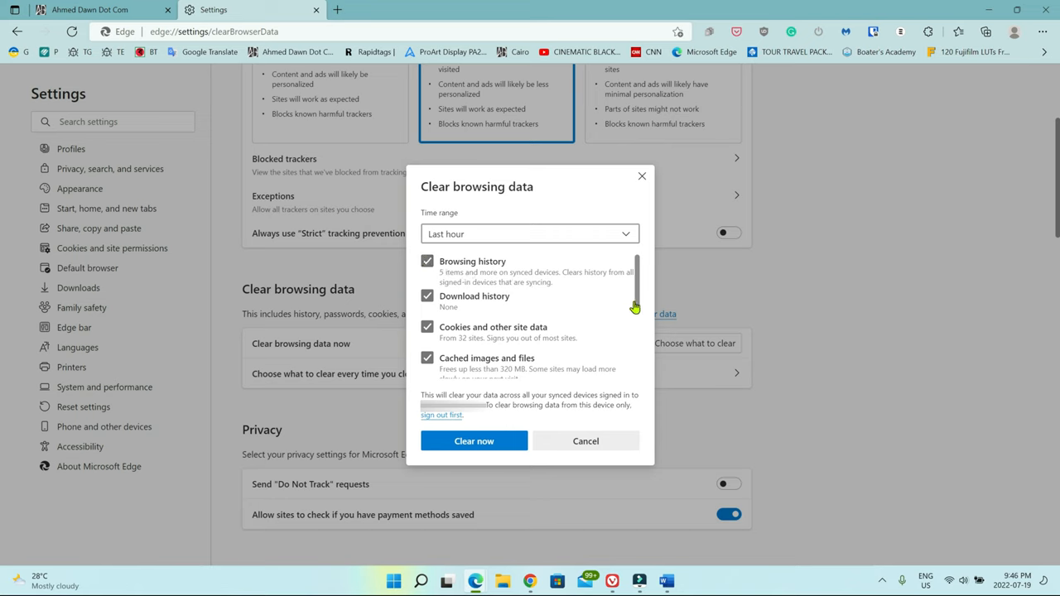
scroll("down", 3)
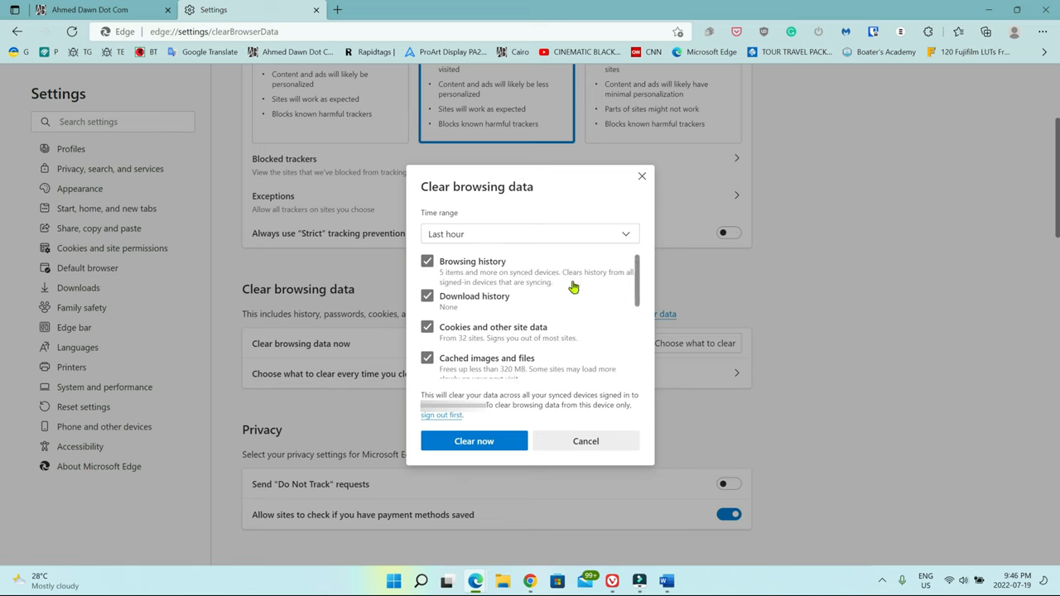
mouse_move(625, 249)
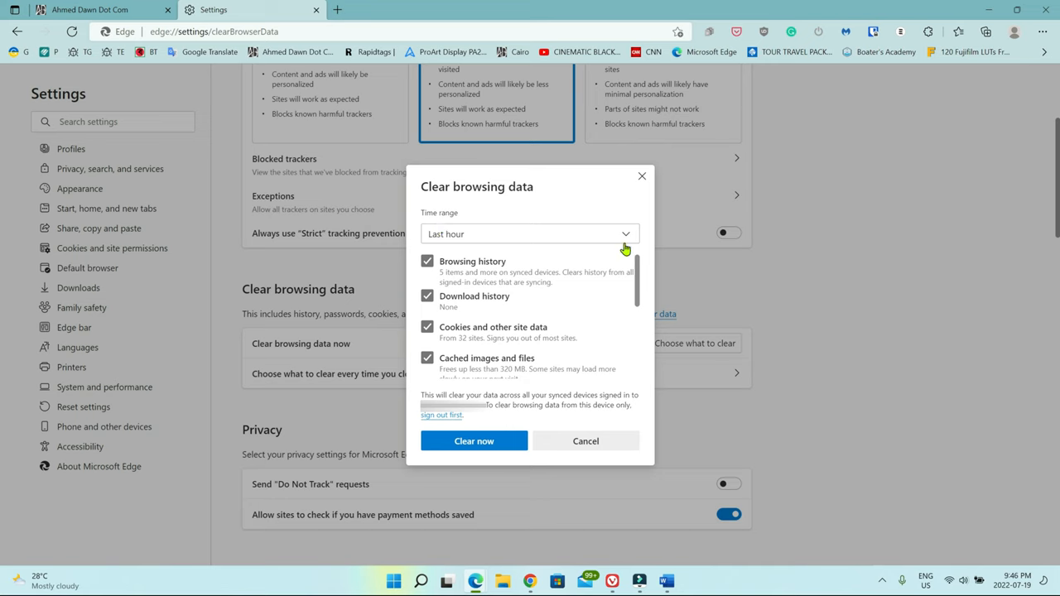
left_click(529, 234)
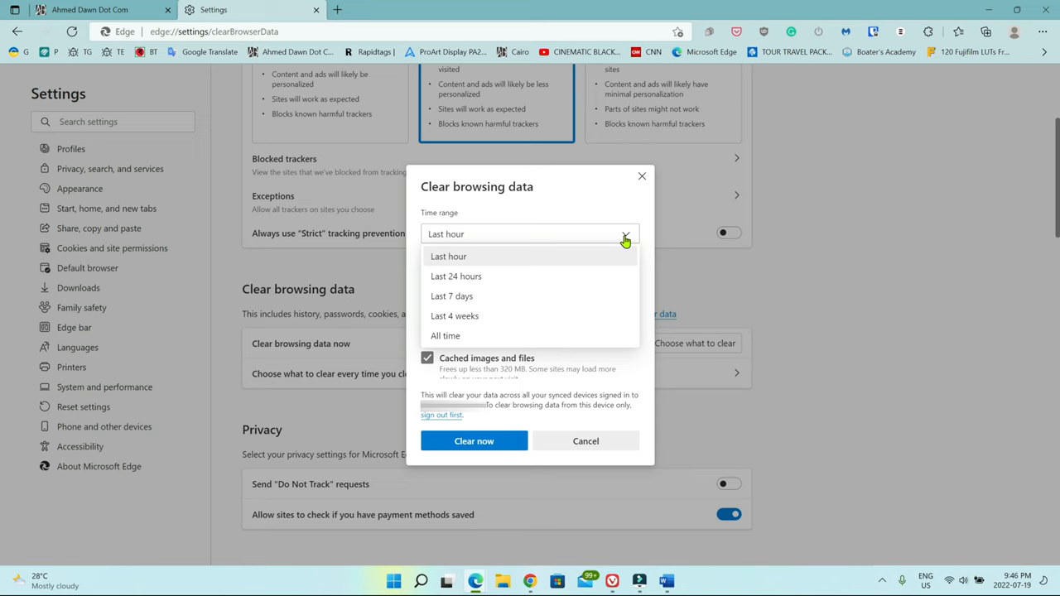
mouse_move(473, 332)
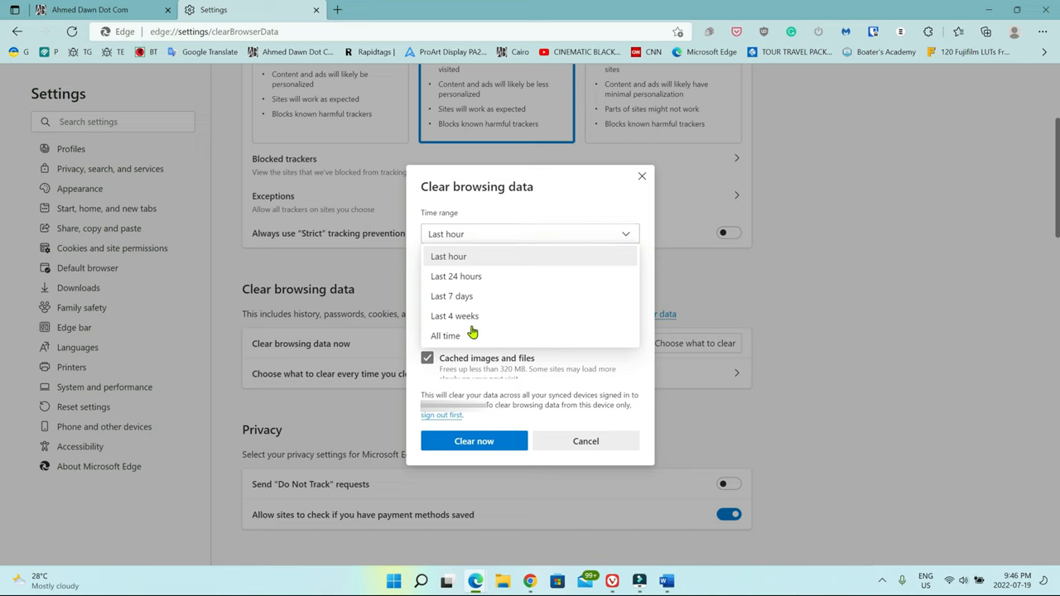
left_click(449, 256)
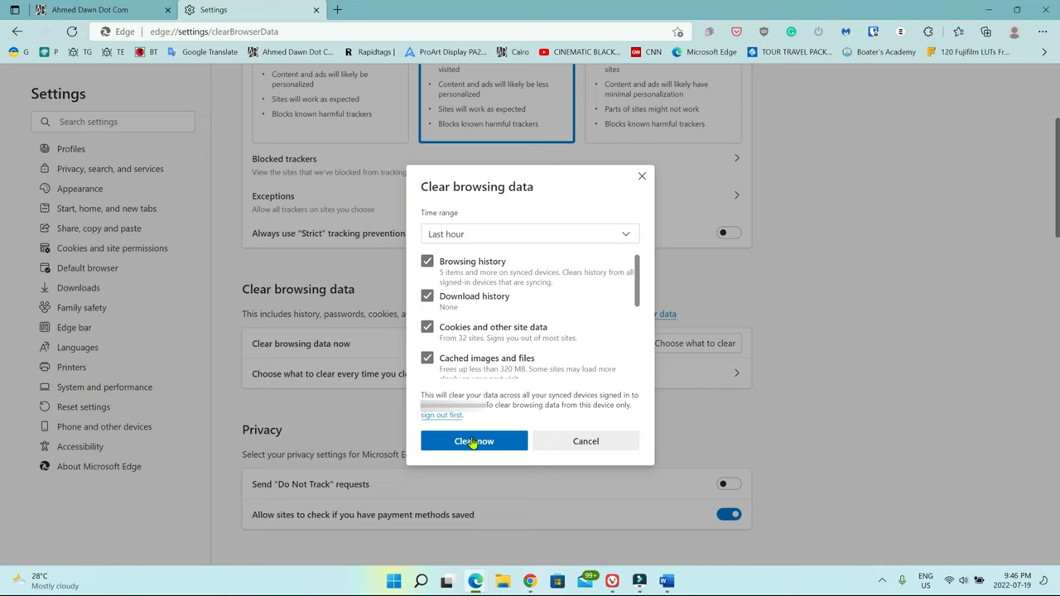
mouse_move(586, 370)
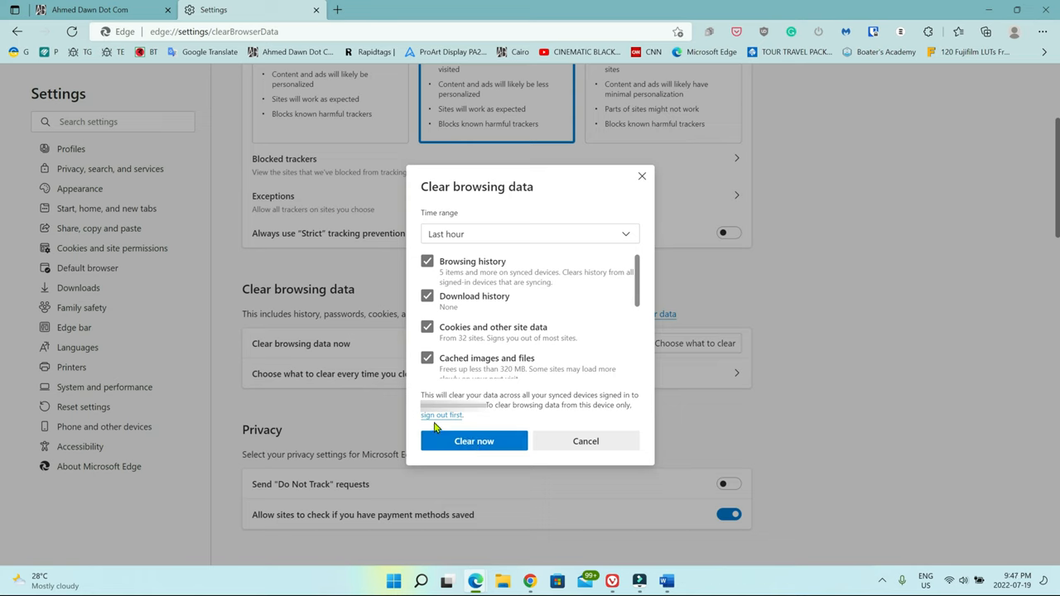
mouse_move(473, 440)
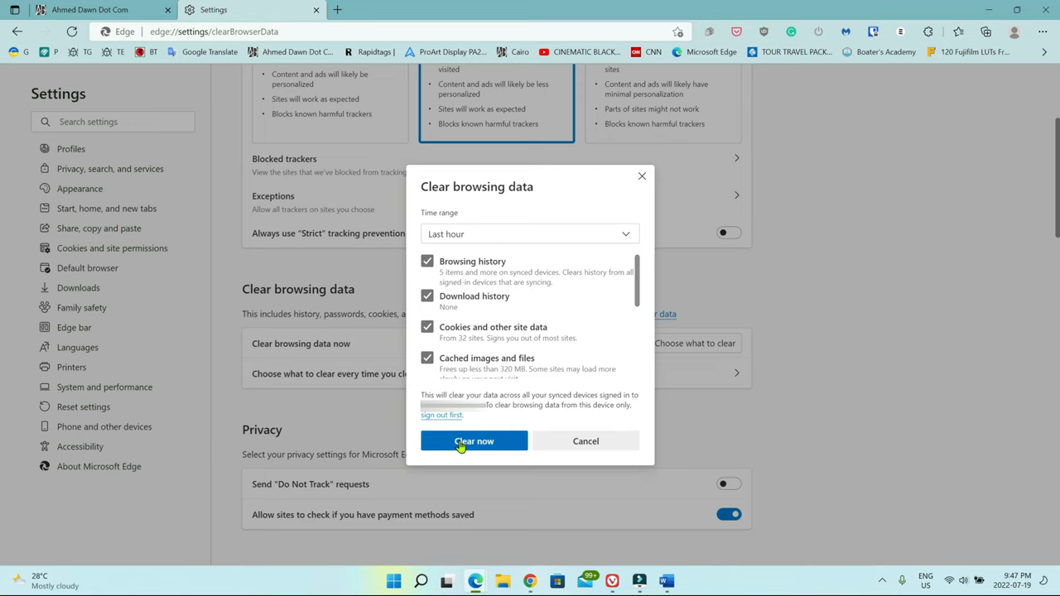
left_click(474, 441)
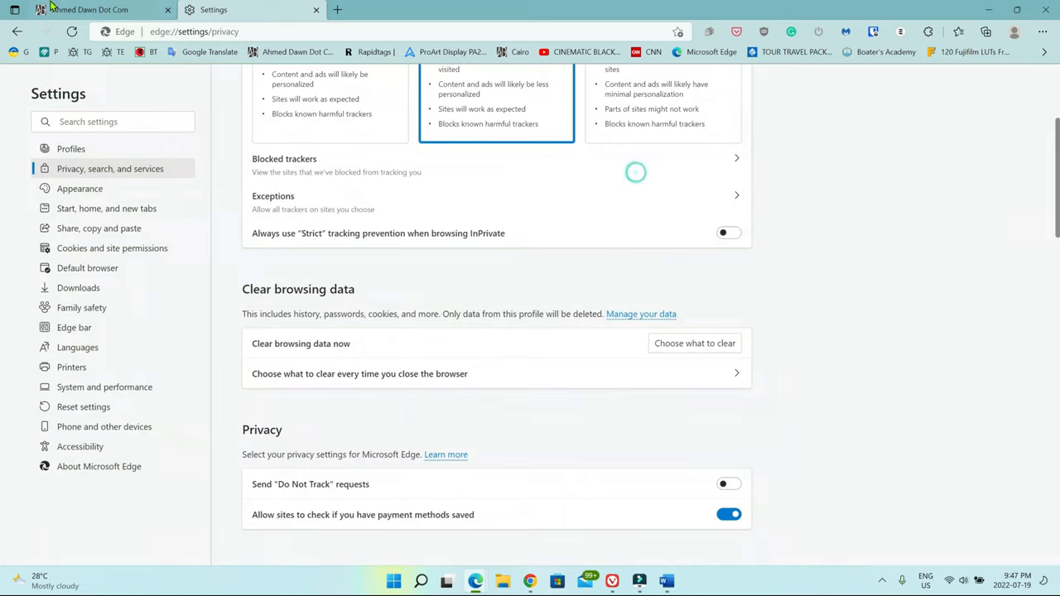
Switch to the Ahmed Dawn tab, show the Word shortcut note, then minimize it
left_click(89, 9)
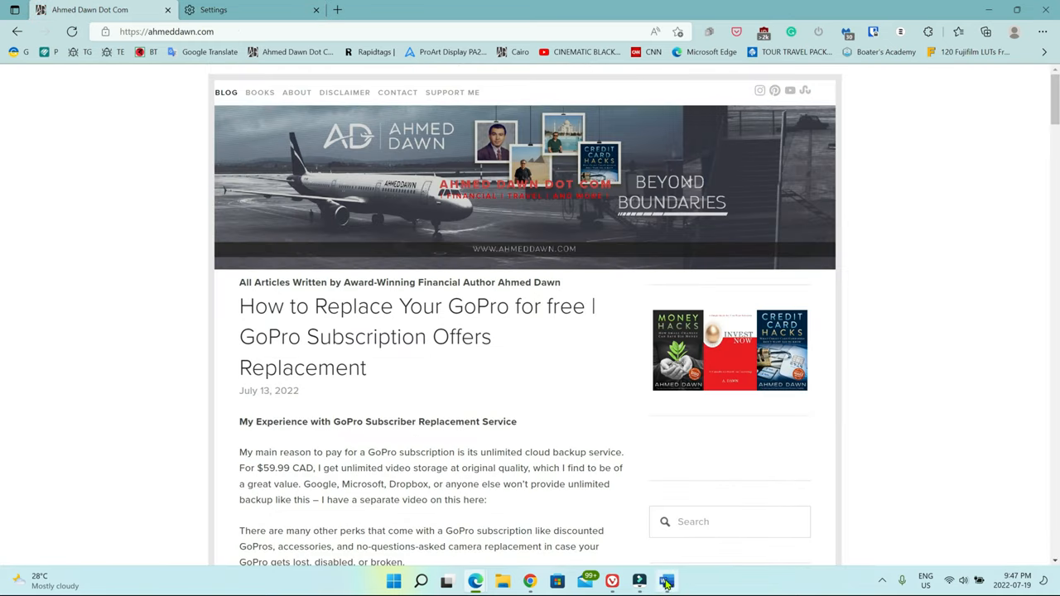
left_click(665, 579)
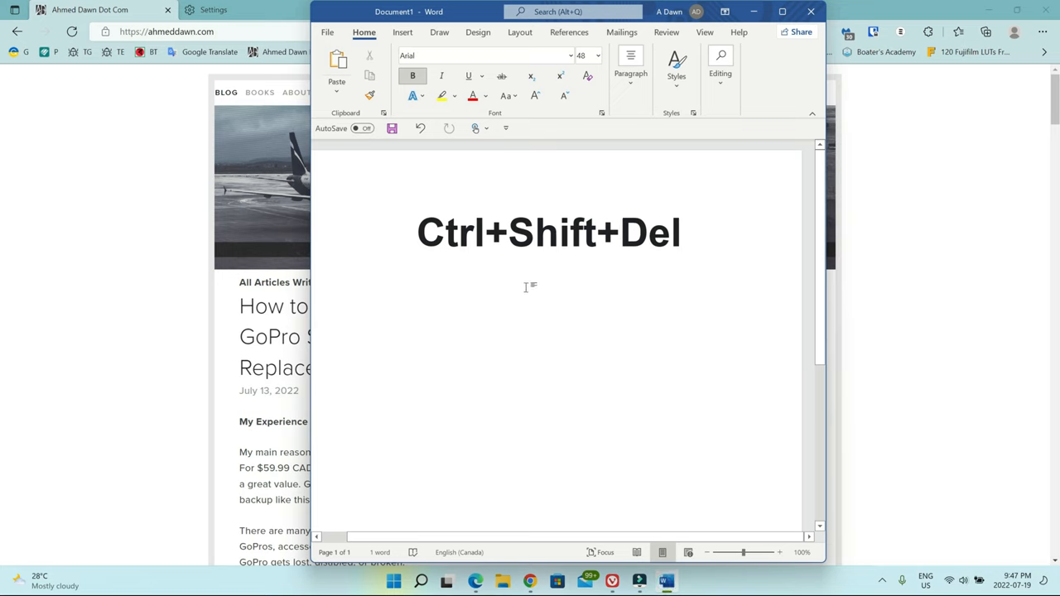
left_click(621, 233)
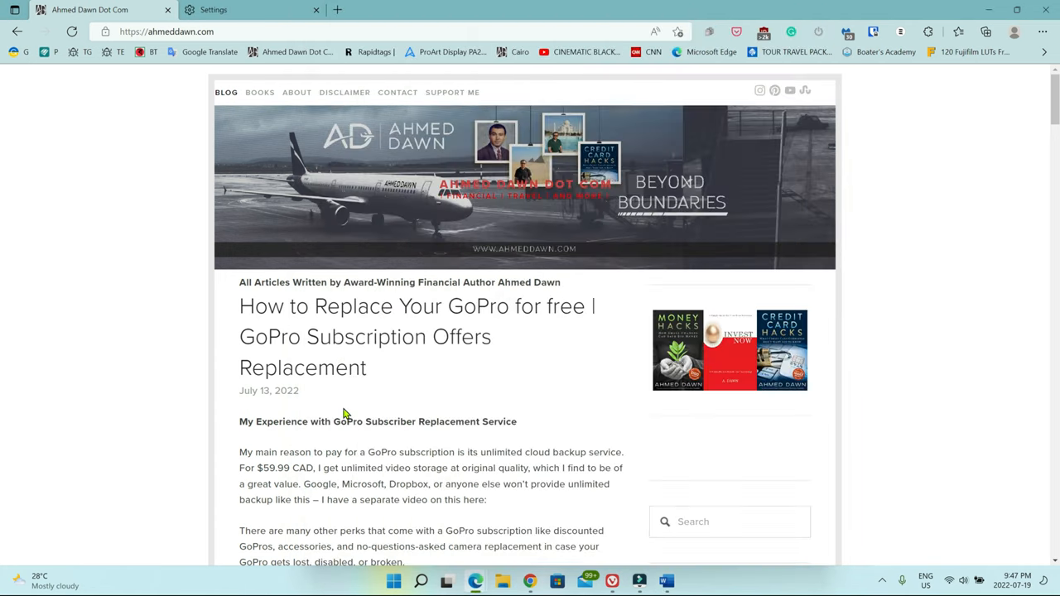
Focus the Ahmed Dawn blog page in the browser
left_click(248, 9)
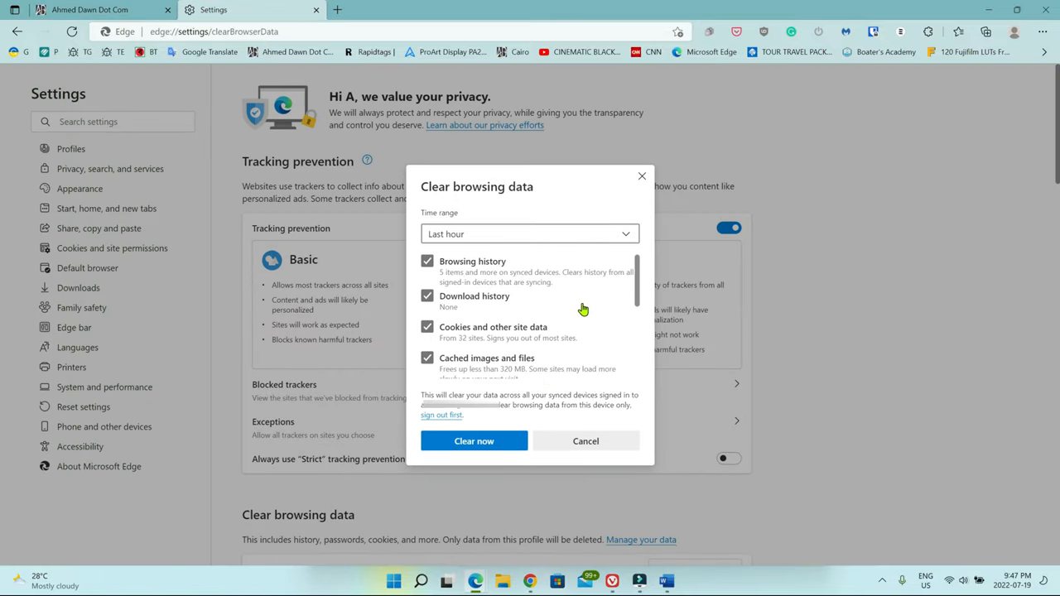
mouse_move(602, 296)
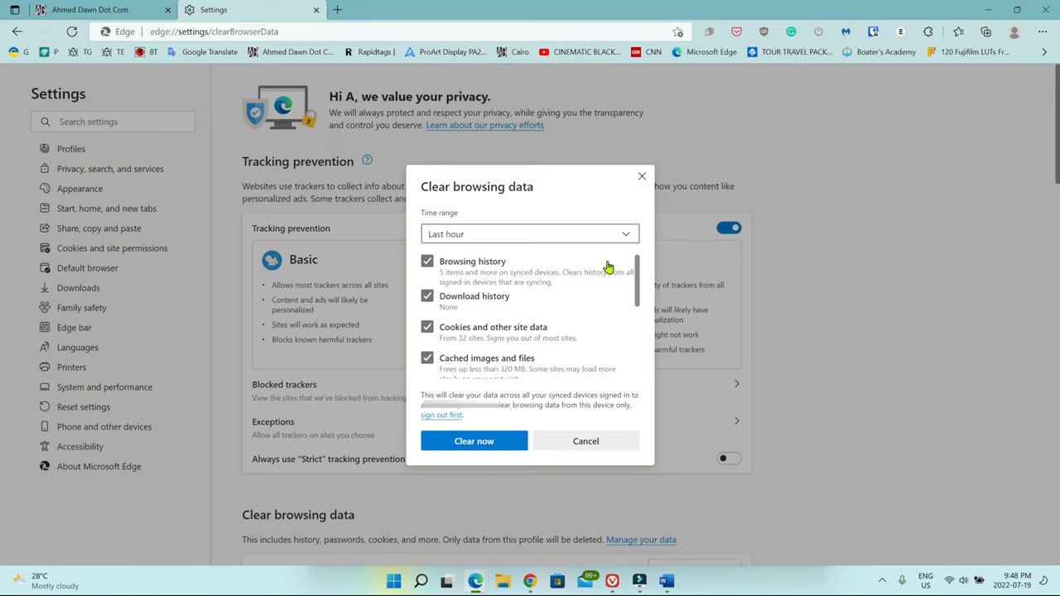
mouse_move(547, 376)
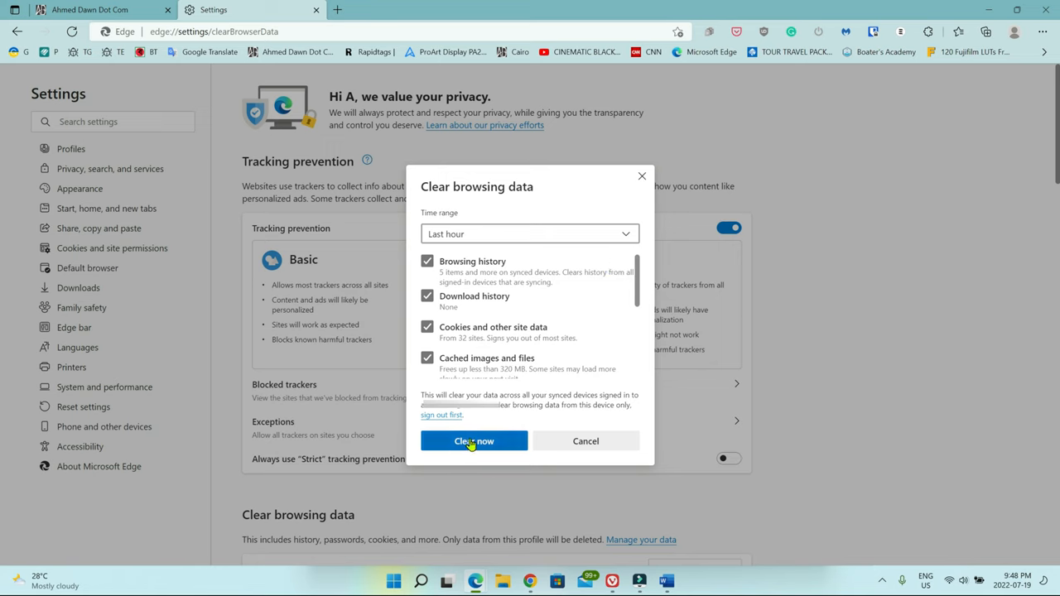
mouse_move(503, 441)
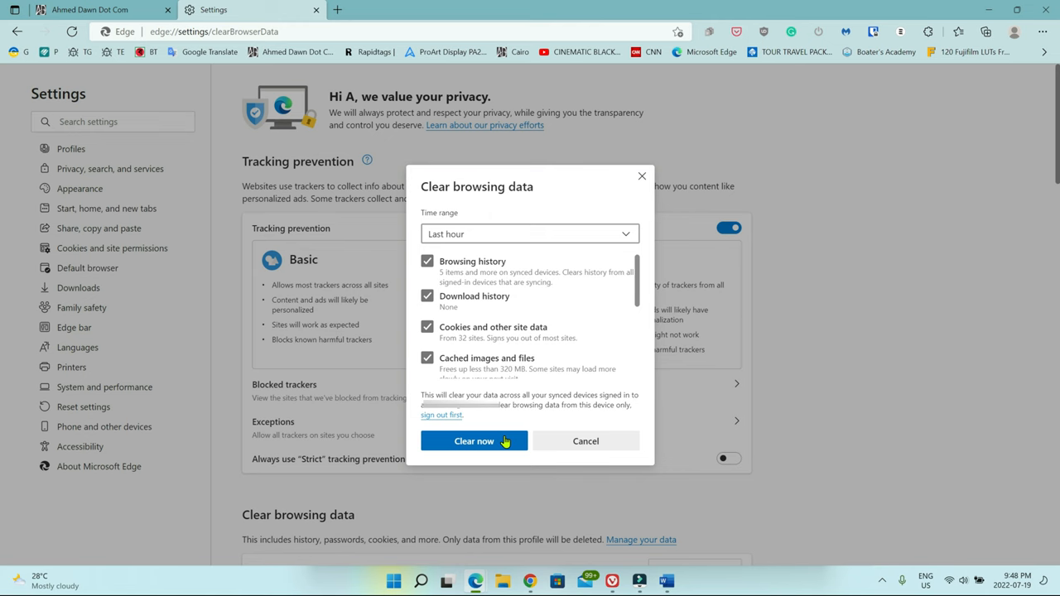